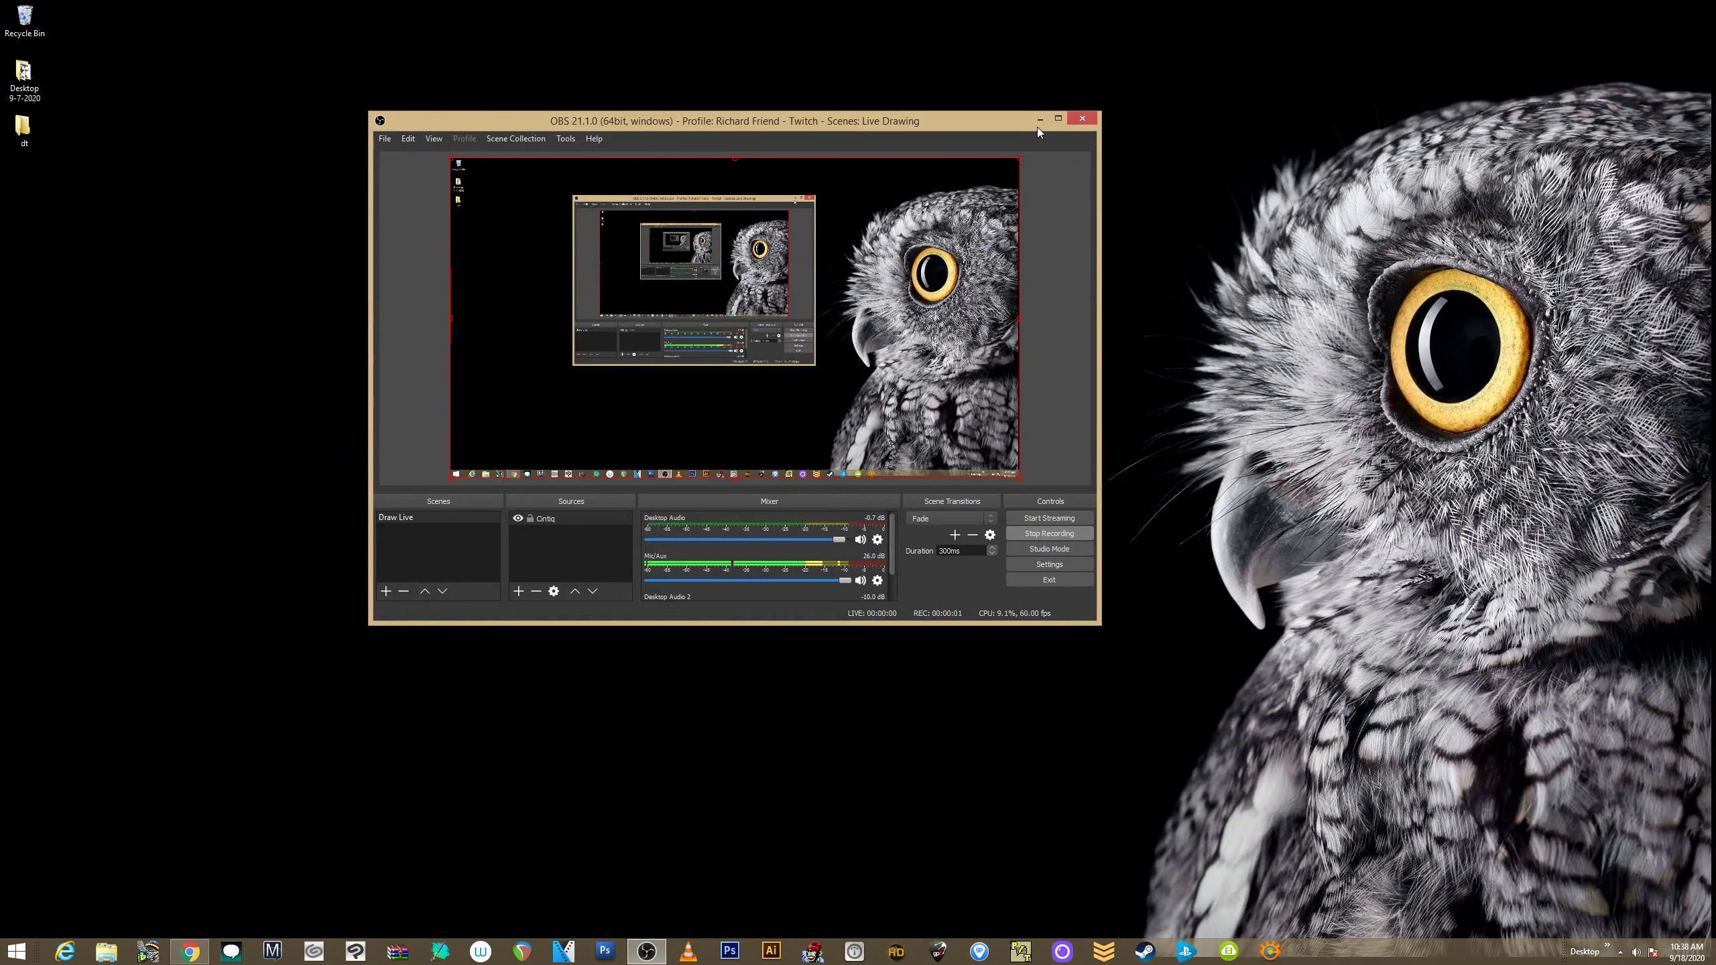
Minimize the OBS window to the taskbar, revealing the owl wallpaper desktop.
click(1039, 118)
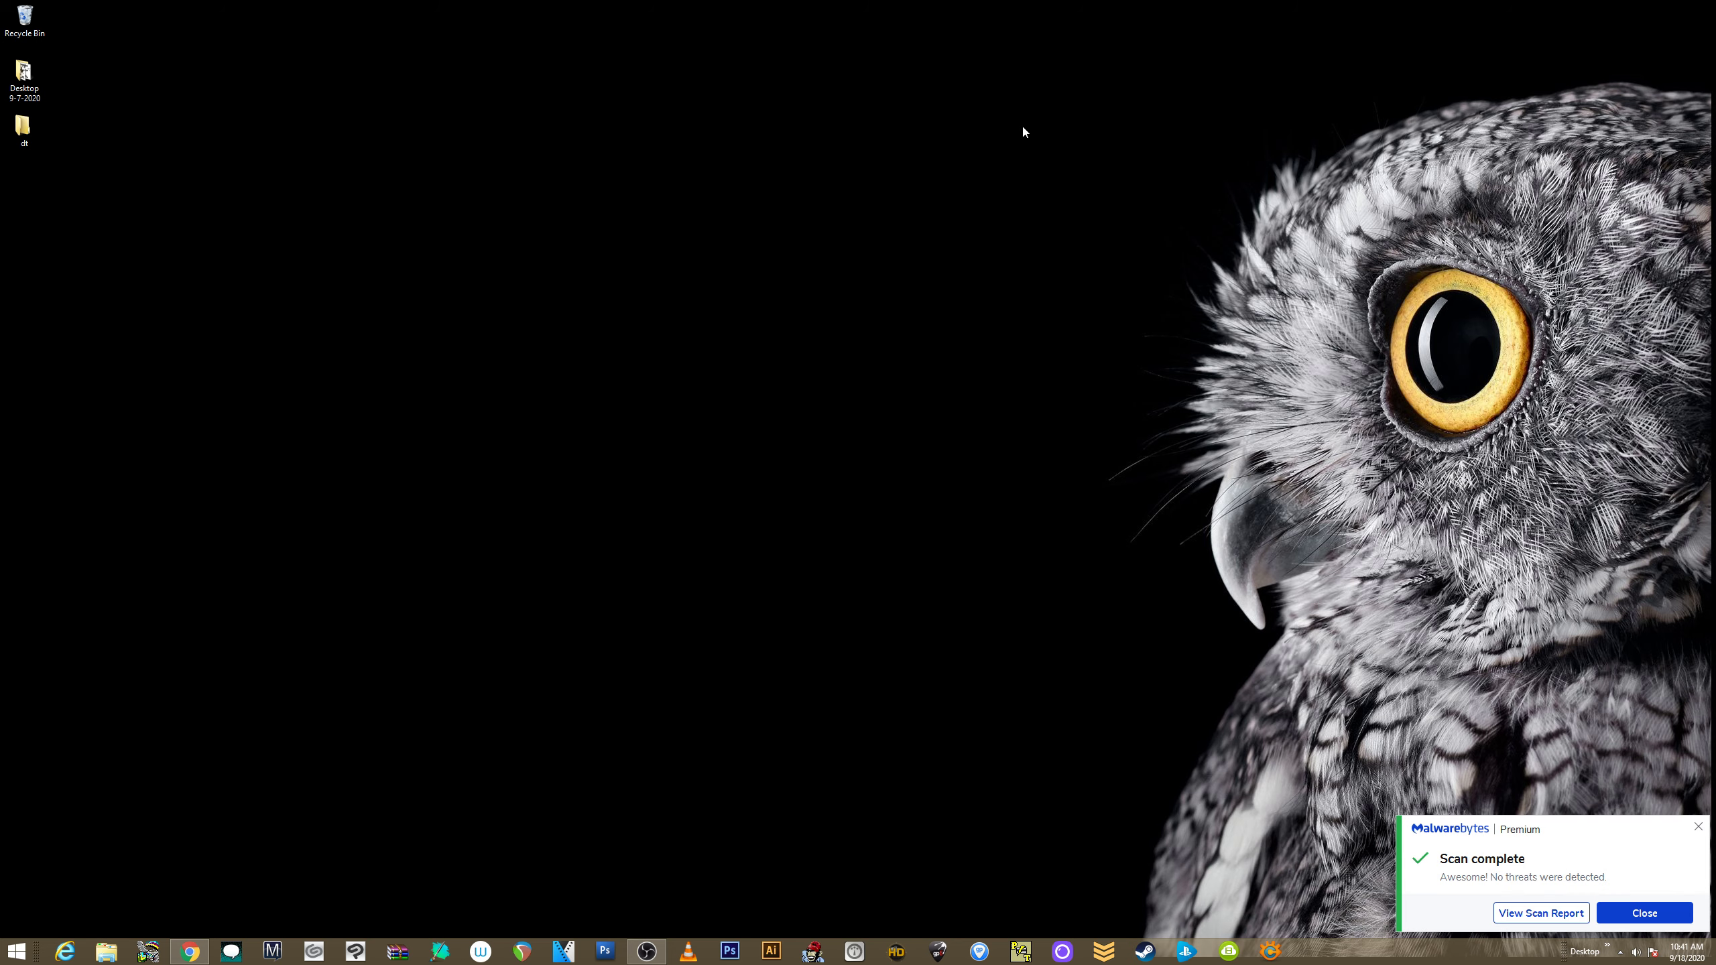
click(1644, 912)
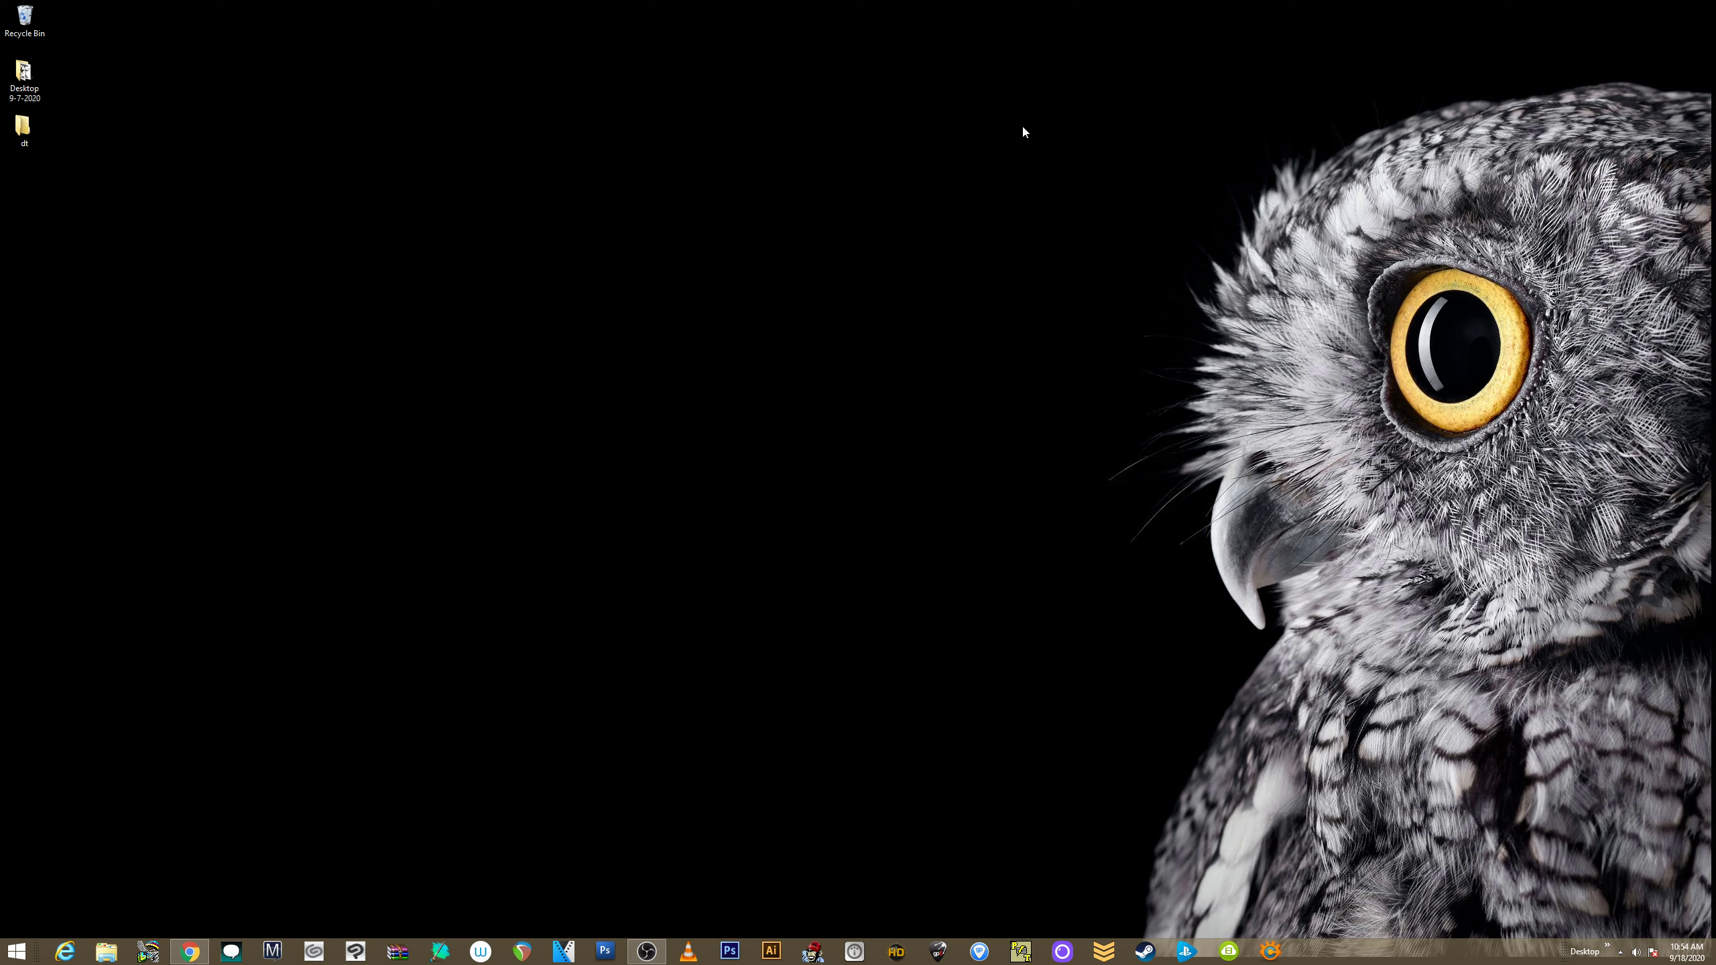
mouse_move(482, 755)
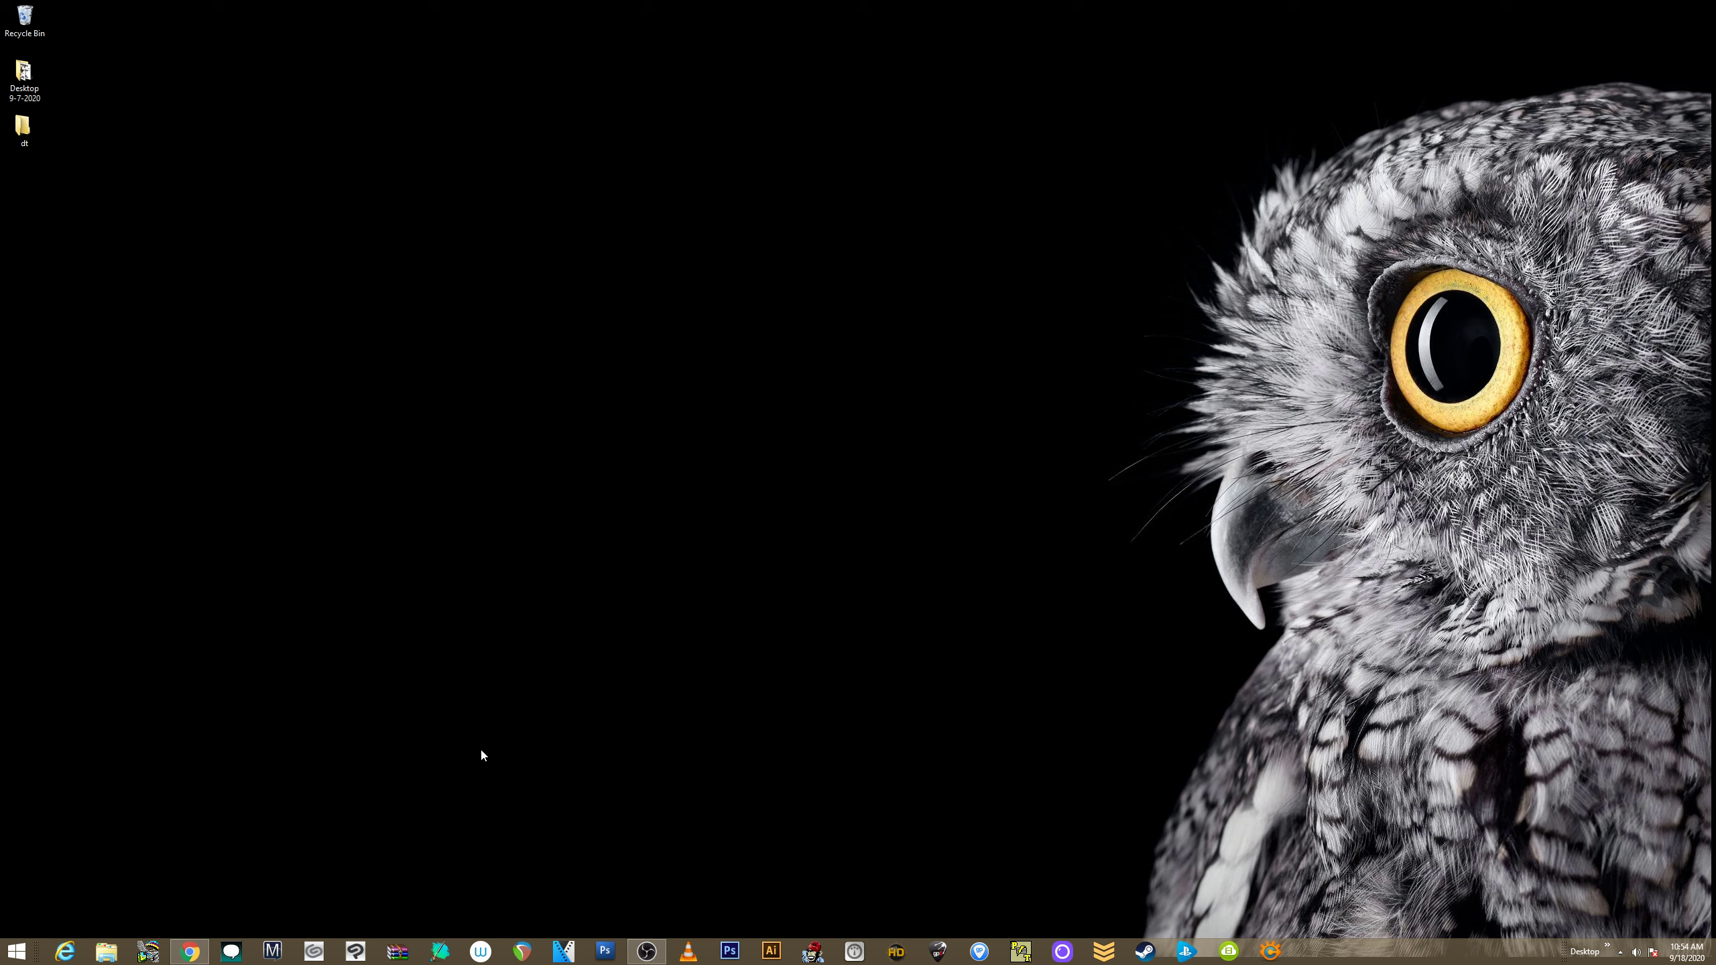